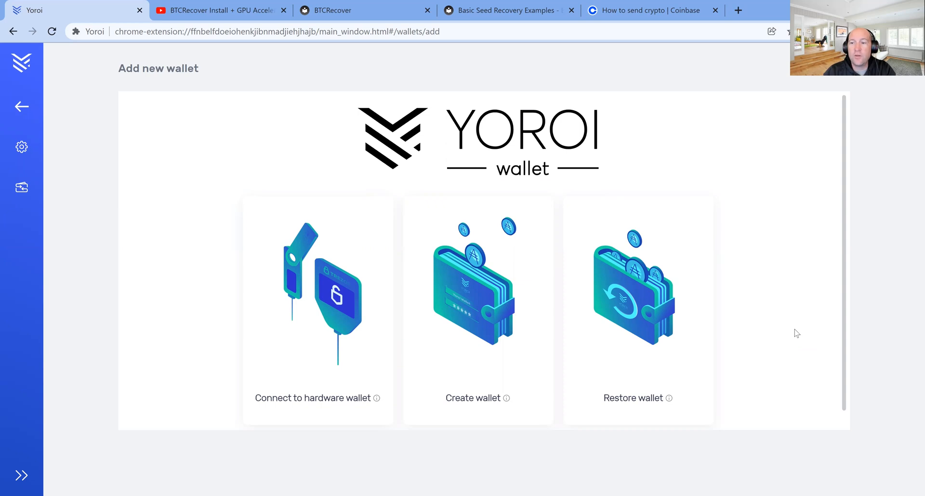
{"action": "mouse_move", "coordinate": [806, 332]}
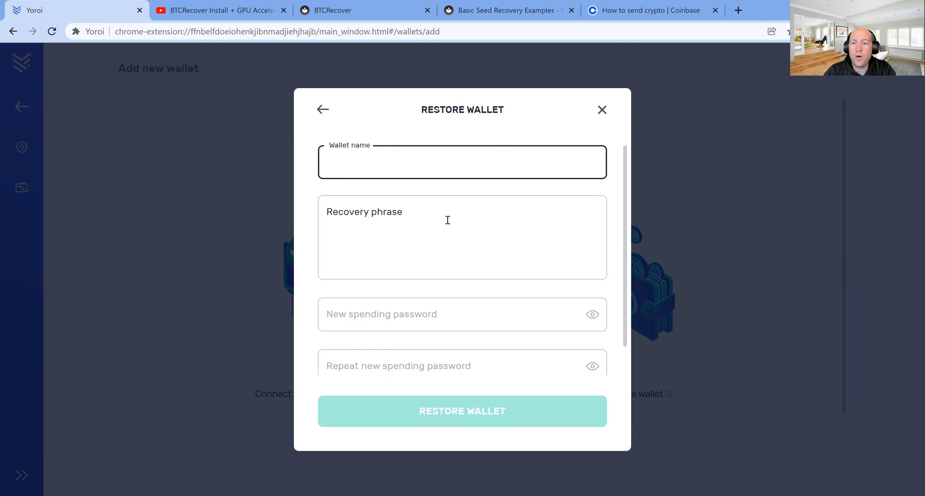
- Open Yoroi's Restore Wallet form from the Add new wallet page
{"action": "left_click", "coordinate": [462, 162]}
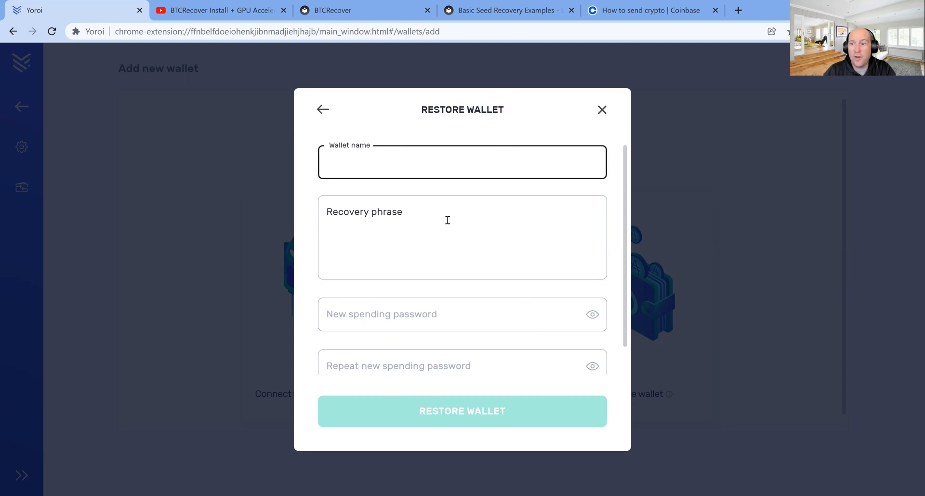
{"action": "left_click", "coordinate": [462, 163]}
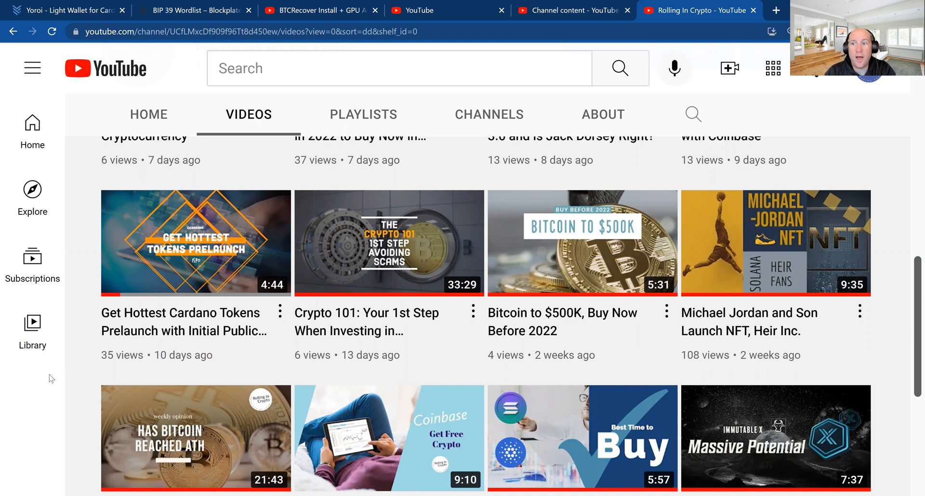
- Switch to the BTCRecover Read the Docs home page
{"action": "left_click", "coordinate": [343, 10]}
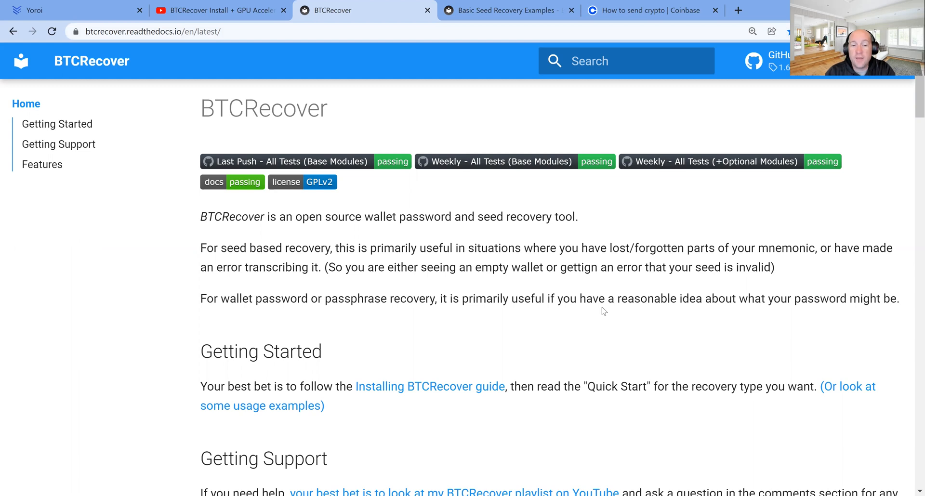
- Check Cardano (Shelley Era Addresses) in the Features list, then show the BTCRecover install video
{"action": "scroll", "scroll_direction": "down", "scroll_amount": 3}
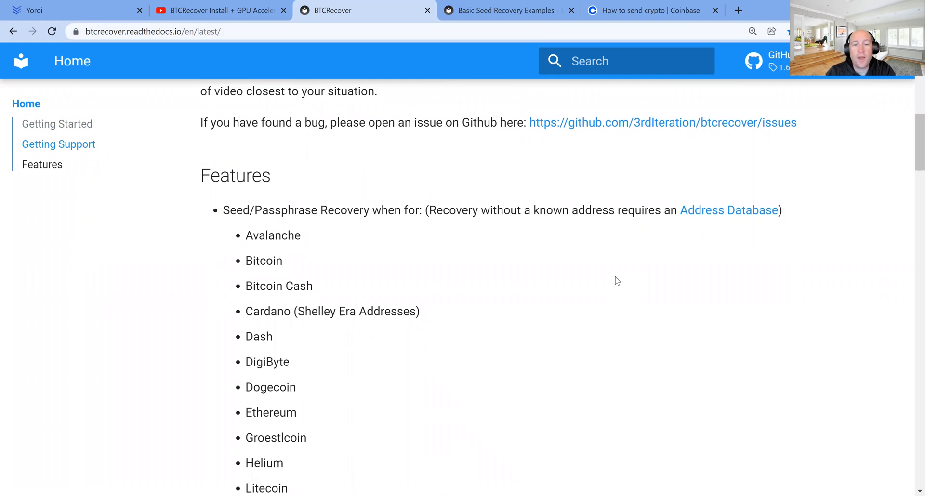
{"action": "mouse_move", "coordinate": [546, 294]}
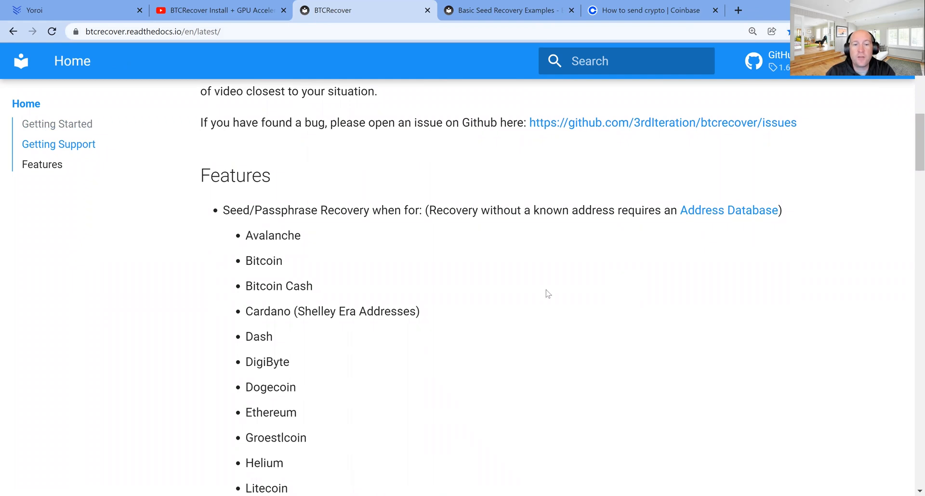
{"action": "mouse_move", "coordinate": [281, 317]}
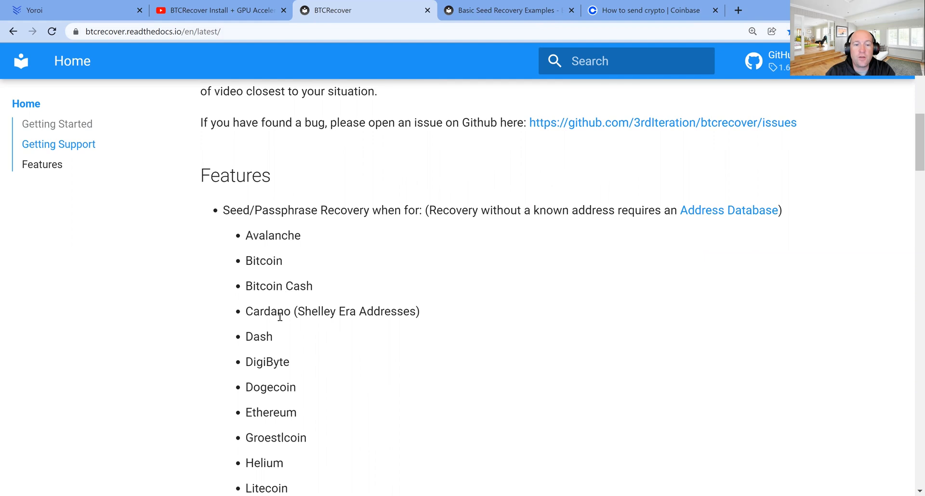
{"action": "mouse_move", "coordinate": [295, 393]}
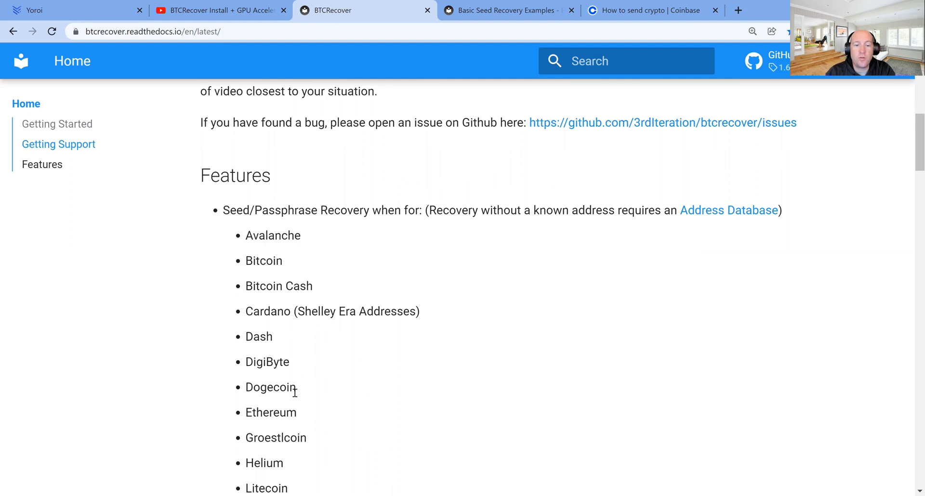
{"action": "left_click", "coordinate": [220, 10]}
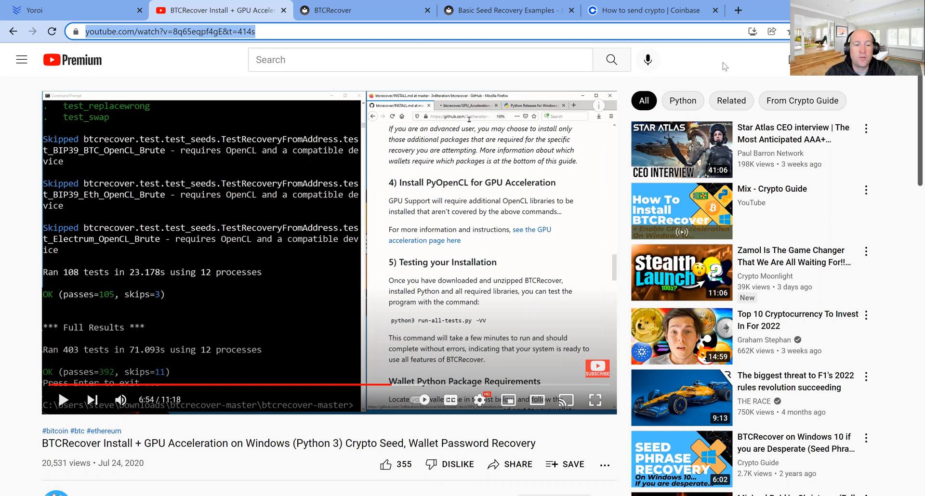
- Review the install video's description, then show the Basic Cardano Recoveries examples
{"action": "scroll", "scroll_direction": "down", "scroll_amount": 3}
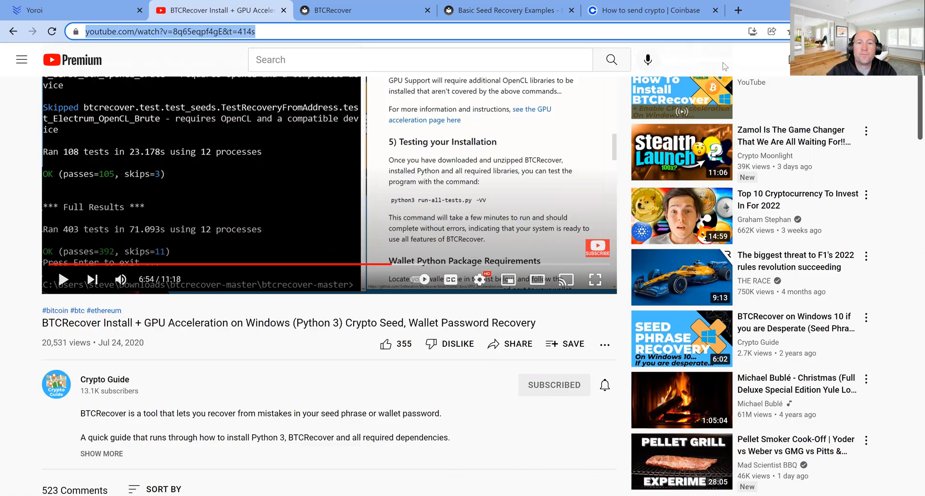
{"action": "left_click", "coordinate": [504, 10]}
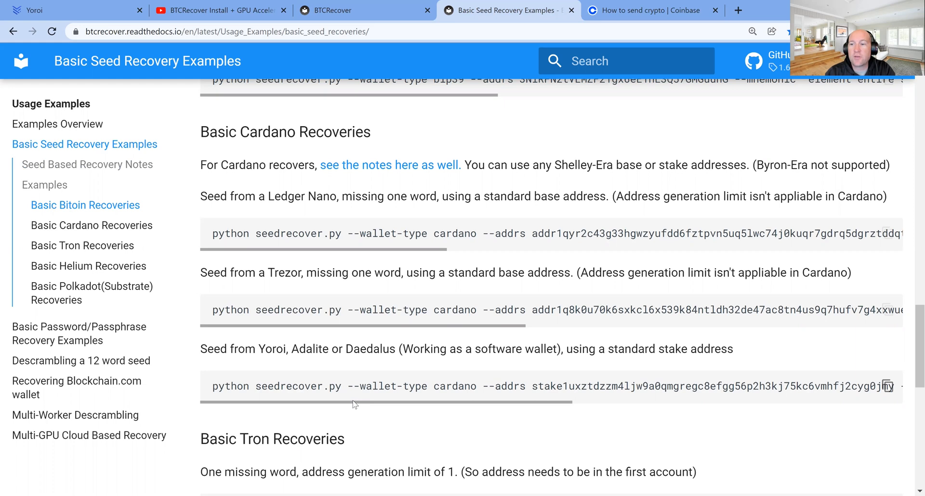
{"action": "mouse_move", "coordinate": [373, 404]}
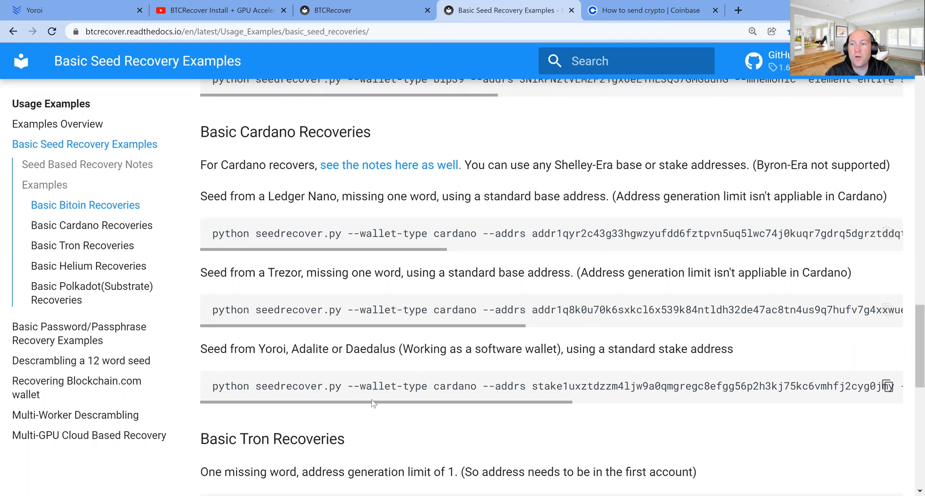
- Review the Ledger, Trezor and Yoroi recovery commands, then show Blockplate's BIP 39 wordlist
{"action": "left_click", "coordinate": [649, 10]}
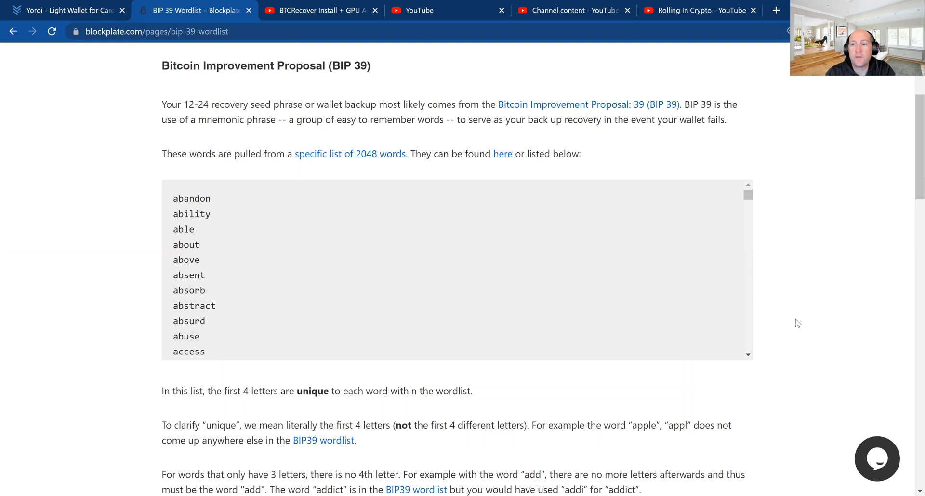
- Return from Blockplate's wordlist to the Basic Seed Recovery Examples tab
{"action": "left_click", "coordinate": [504, 10]}
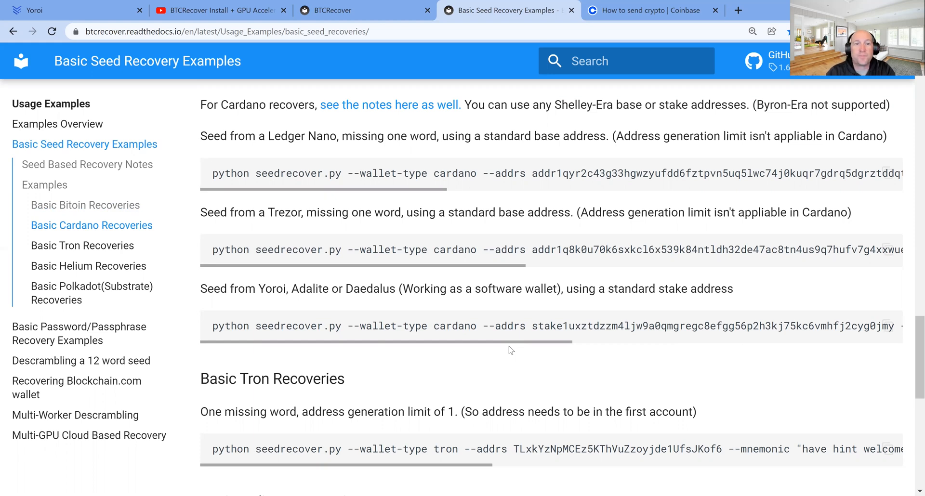
- Visit the Yoroi website tab, then the Rolling In Crypto channel's Videos page
{"action": "left_click", "coordinate": [65, 10]}
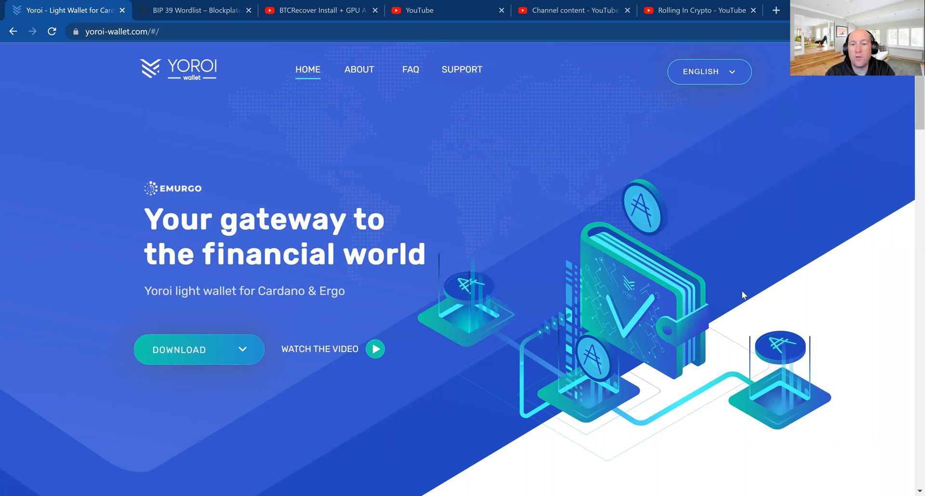
{"action": "left_click", "coordinate": [696, 10]}
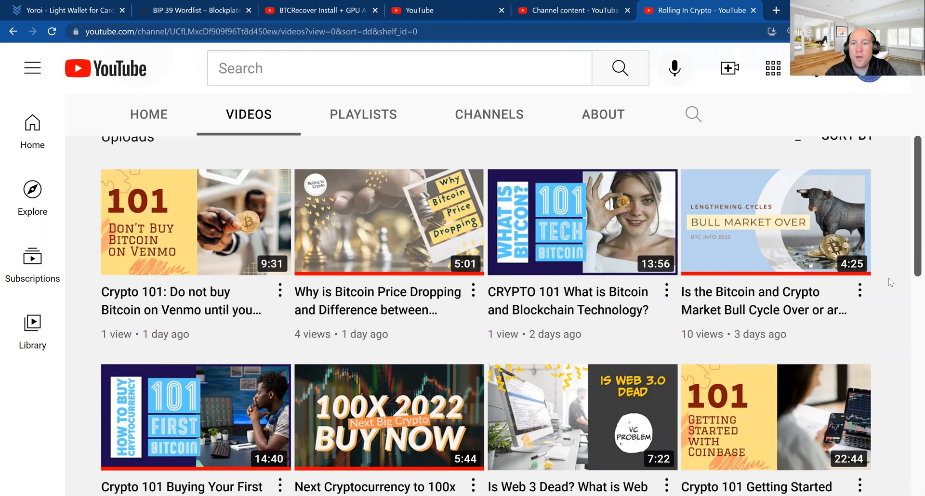